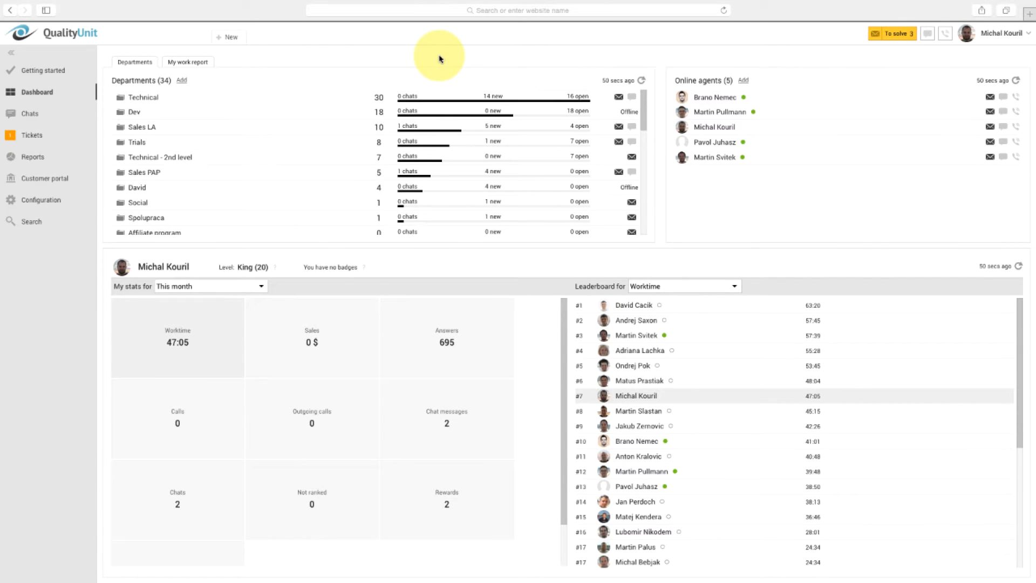
- Show the gamification Badges list under Configuration > System > Gamification
click(40, 200)
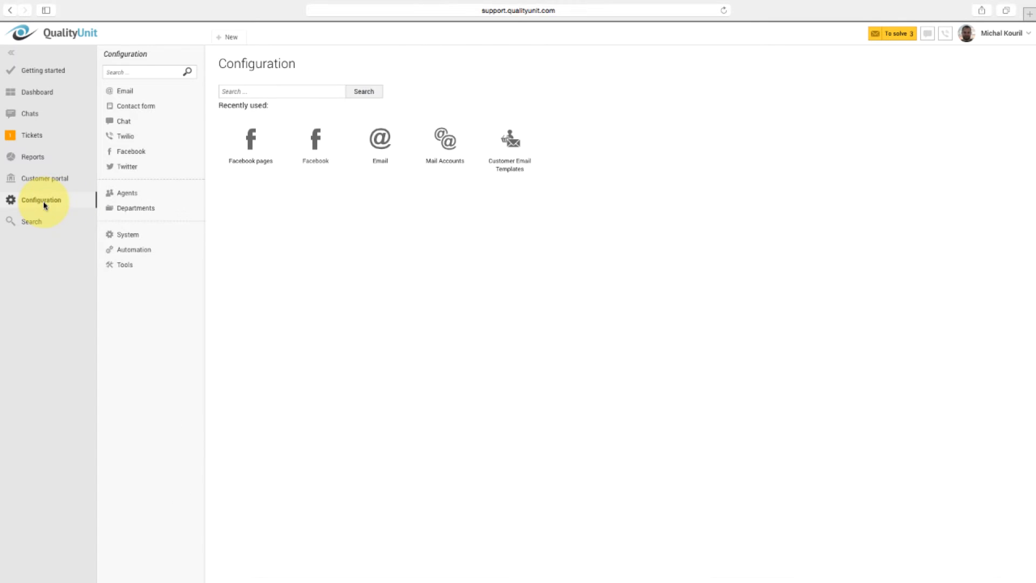
click(127, 234)
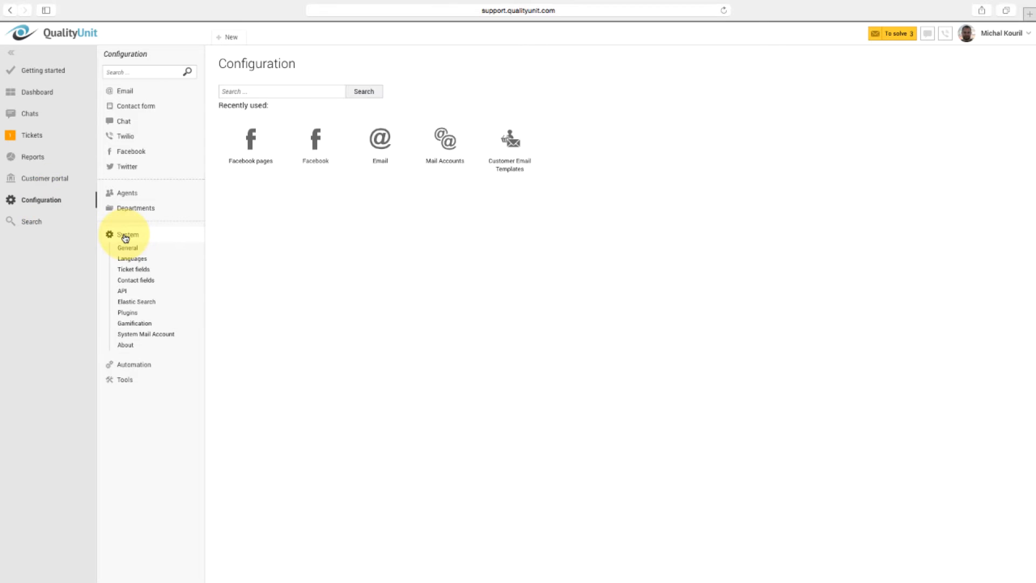
click(134, 323)
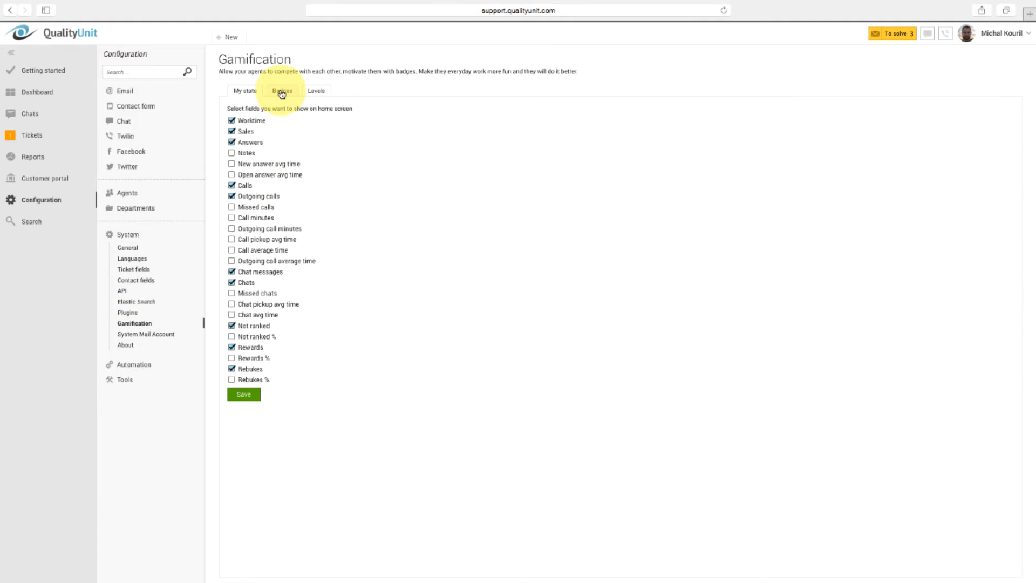
click(280, 91)
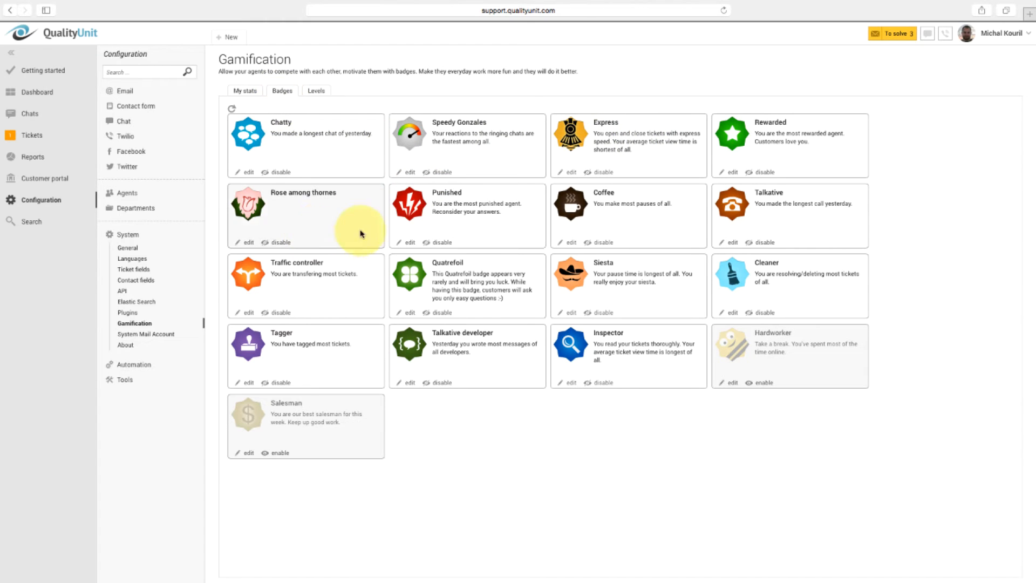
mouse_move(446, 121)
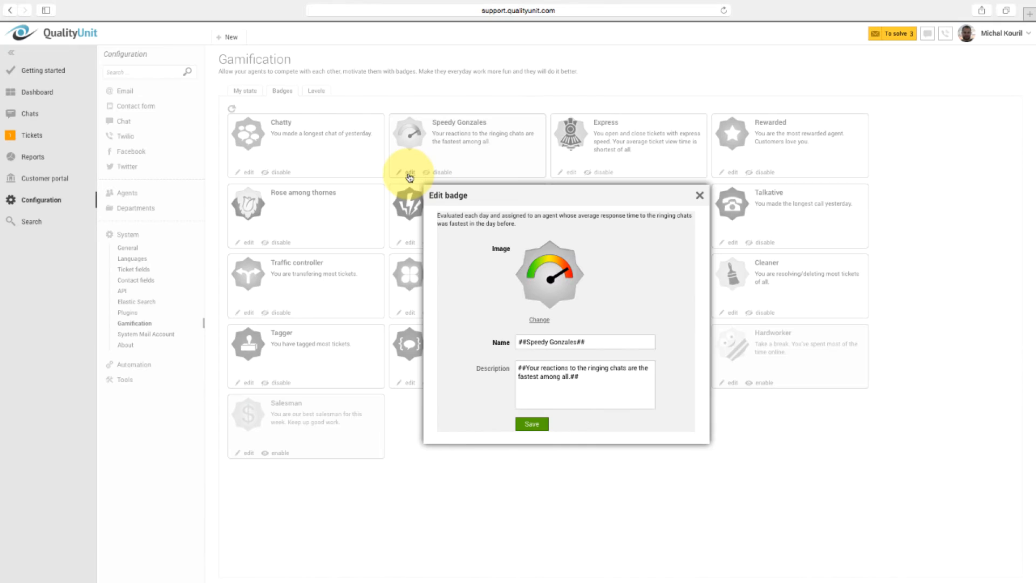
mouse_move(544, 243)
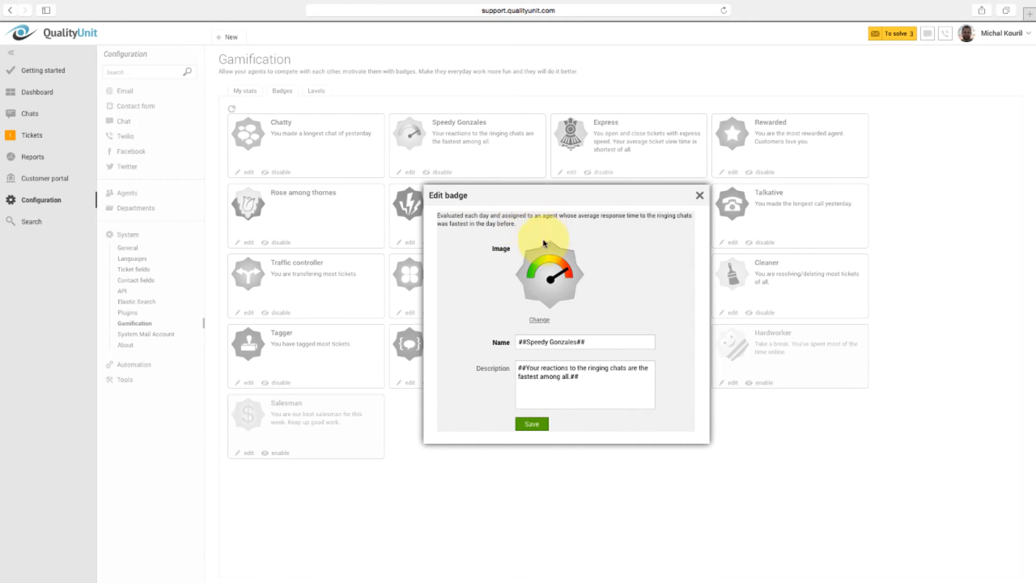
mouse_move(607, 302)
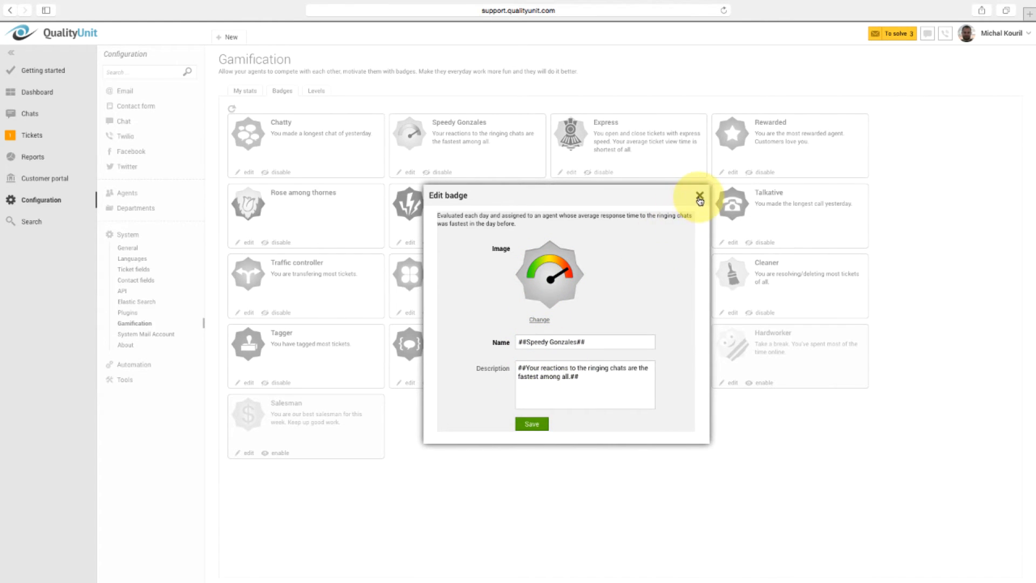
click(699, 197)
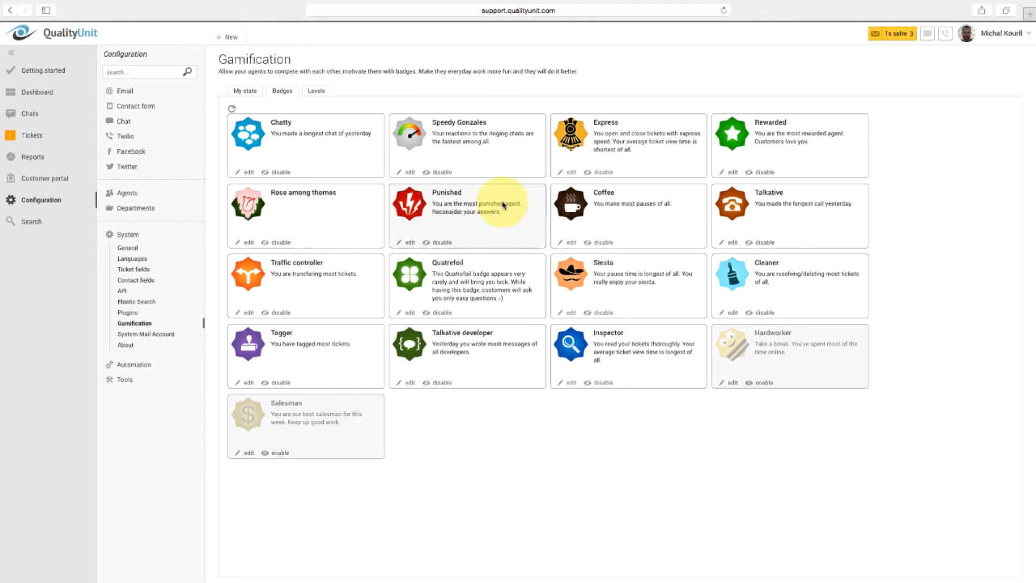
click(441, 242)
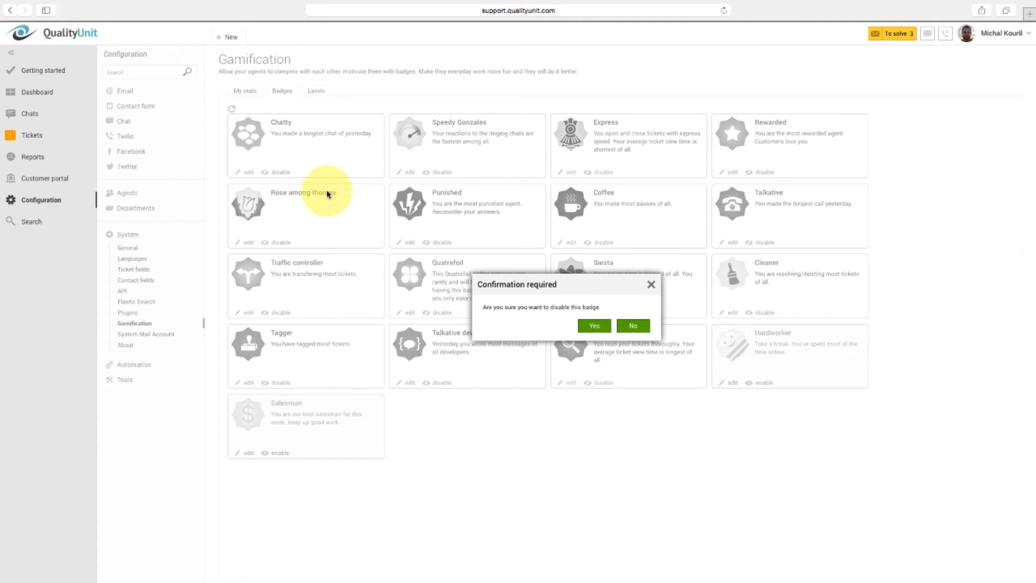
click(594, 325)
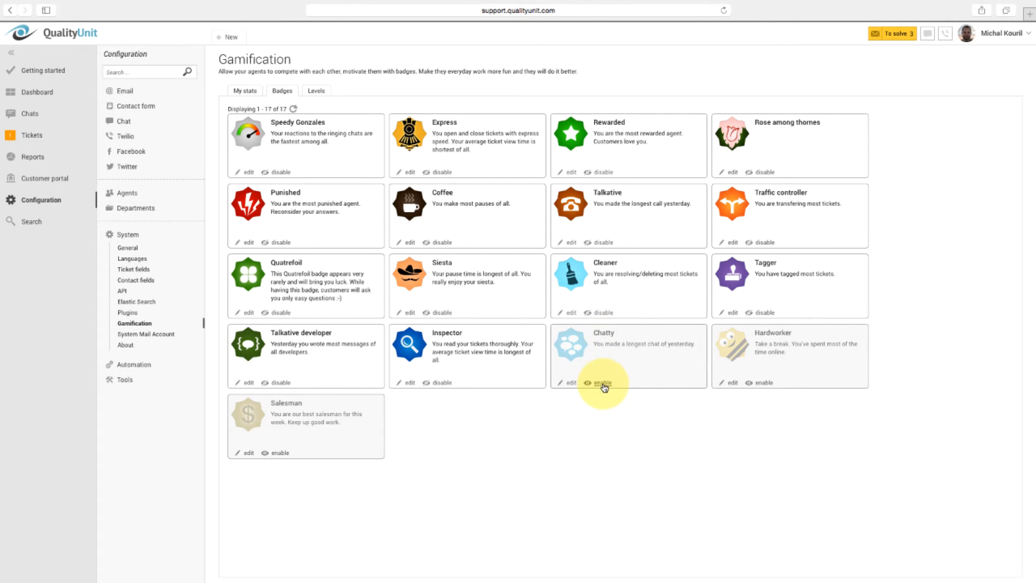
click(602, 383)
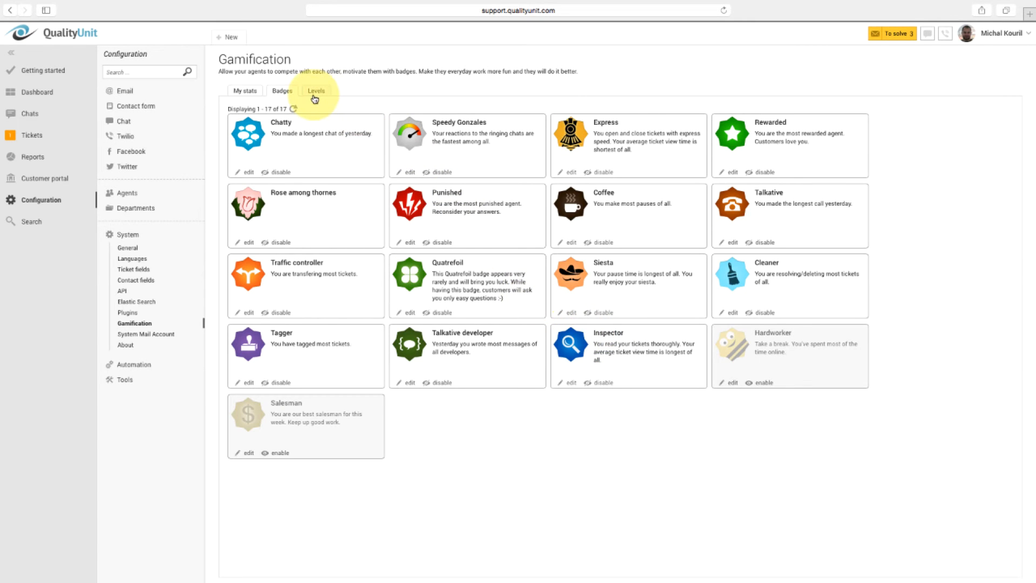
- Review the Levels list, close the Beginner level editor unchanged, and return to the Dashboard
click(316, 90)
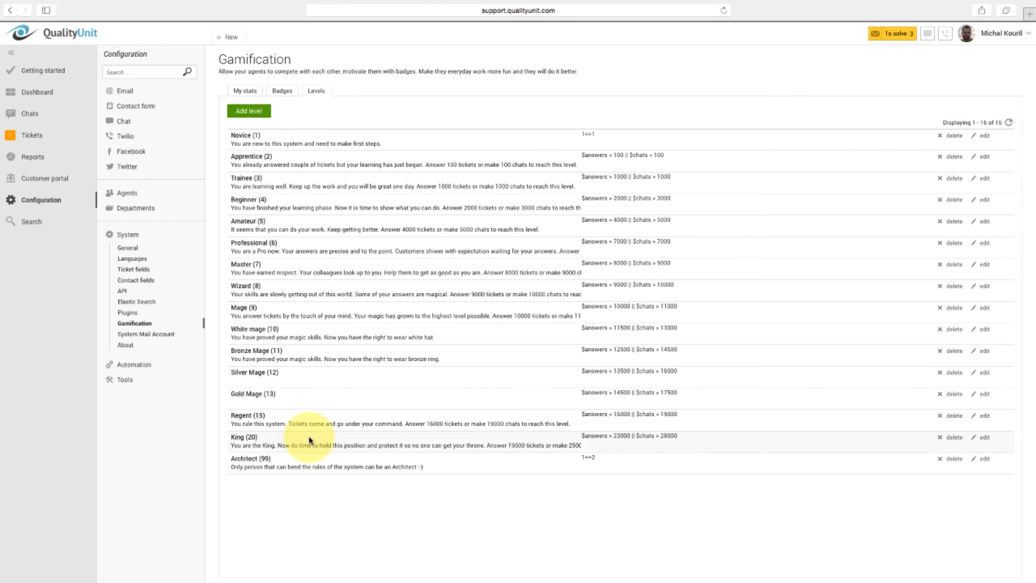
mouse_move(369, 213)
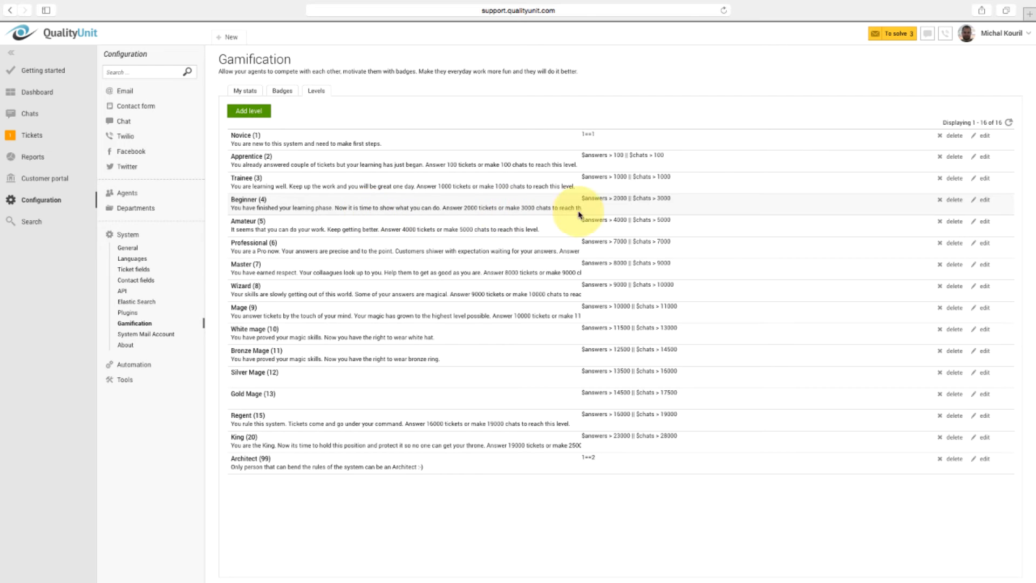
mouse_move(985, 192)
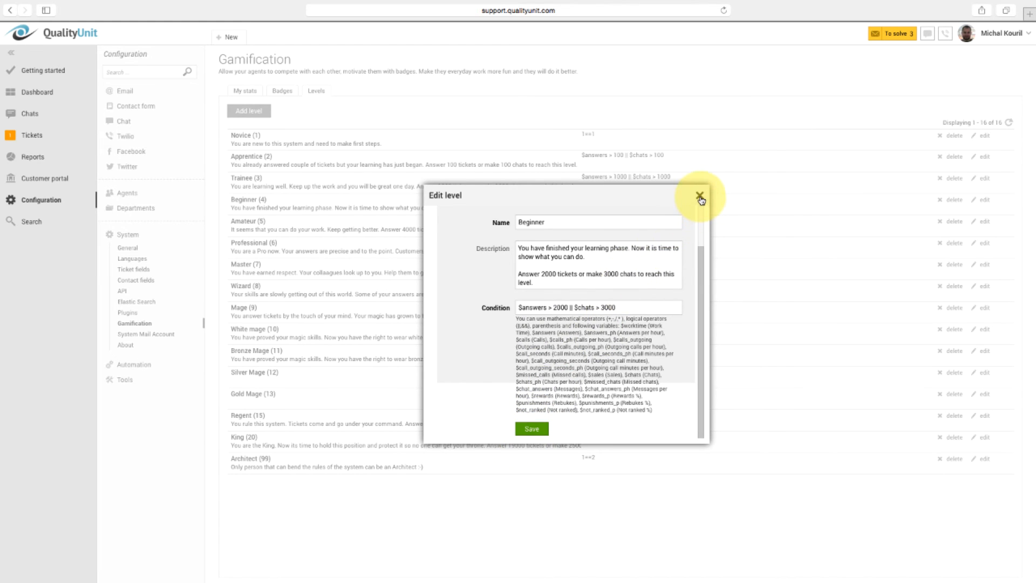
click(699, 197)
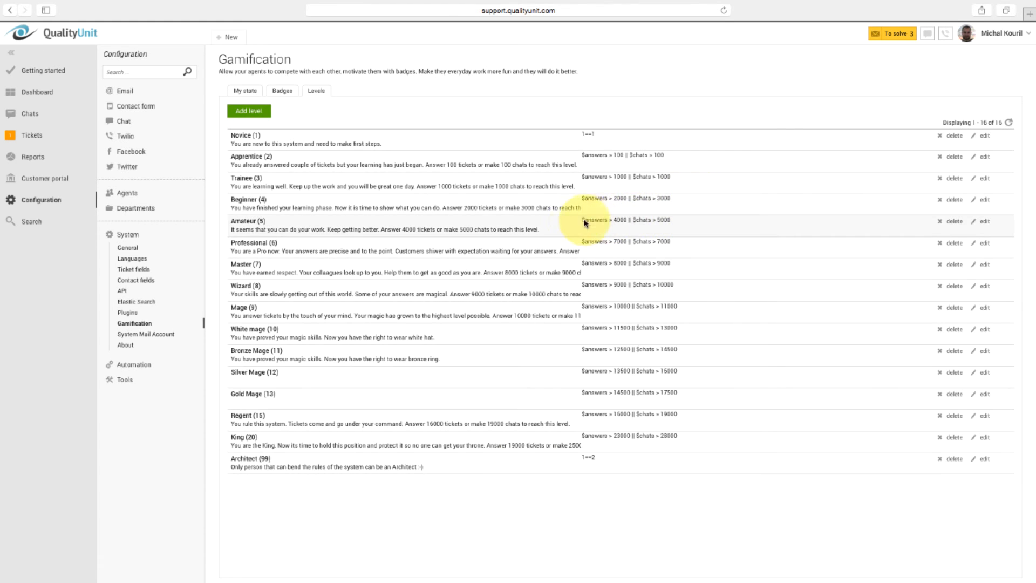
click(36, 92)
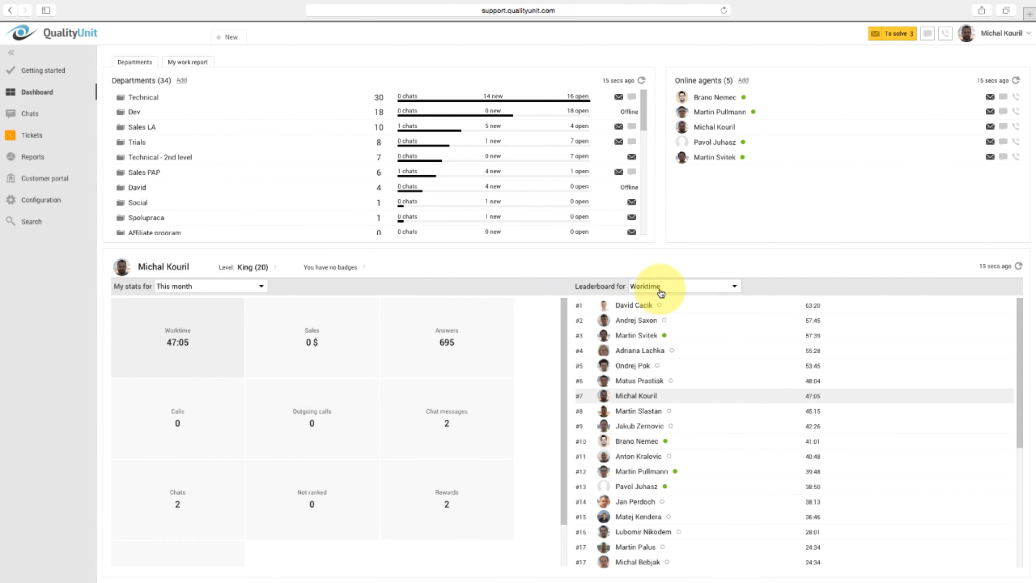
- Set the 'Leaderboard for' dropdown to Level so agents rank by level
click(684, 285)
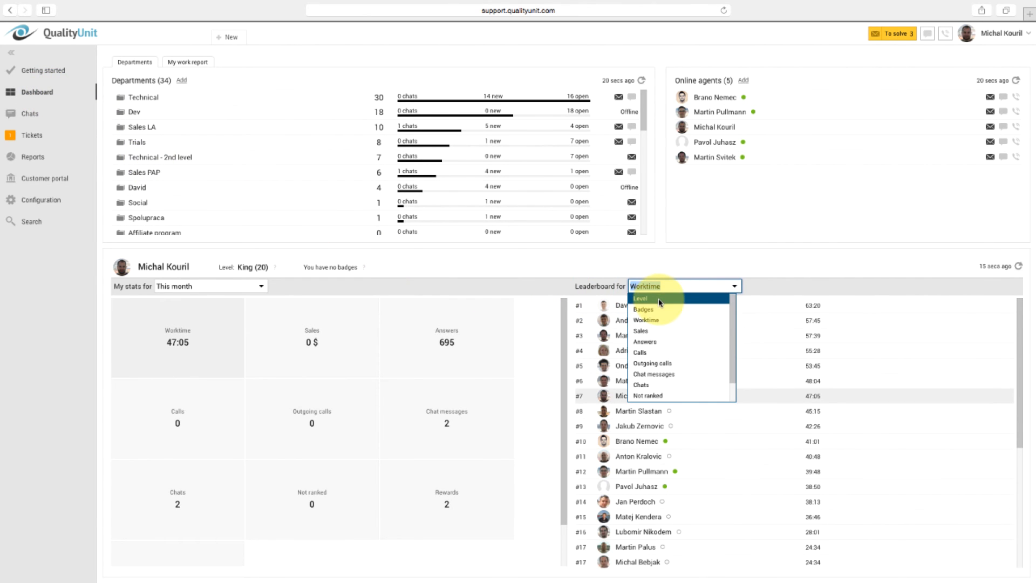
click(640, 298)
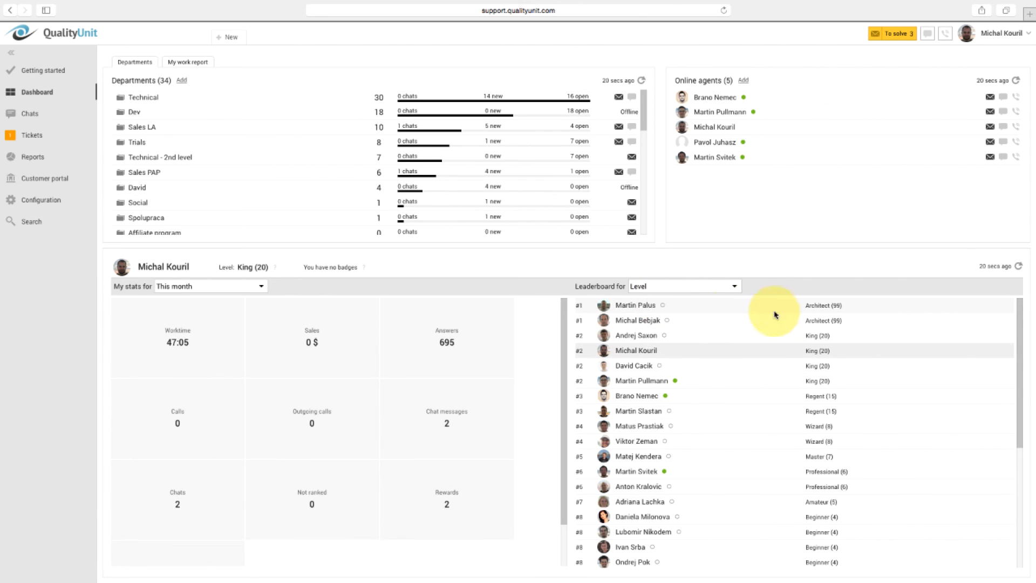
mouse_move(835, 562)
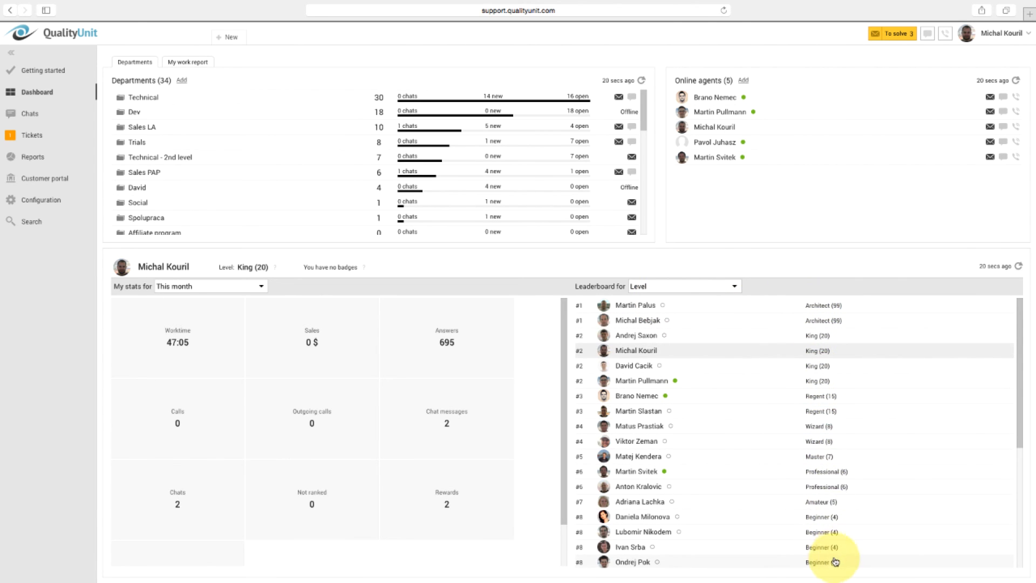